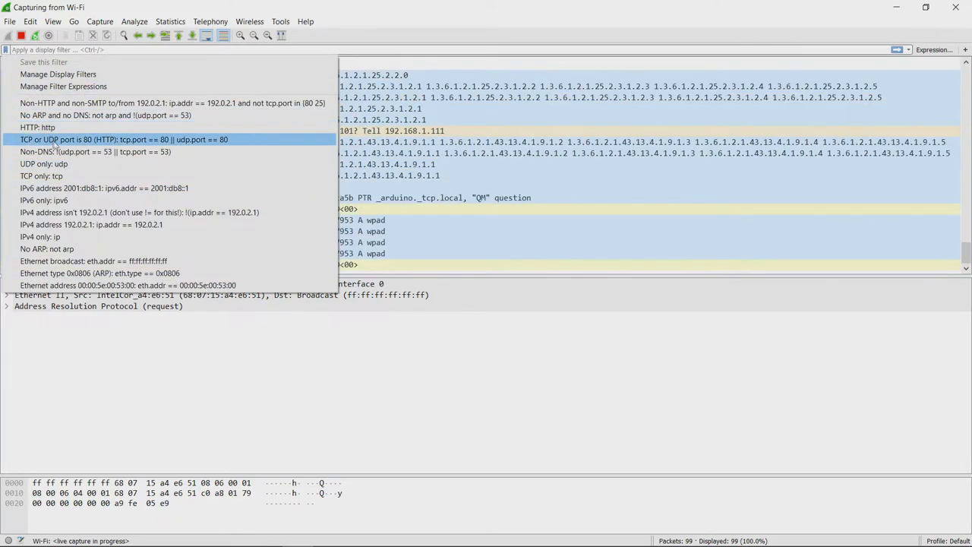
- Apply the saved 'TCP or UDP port is 80 (HTTP)' display filter
click(123, 139)
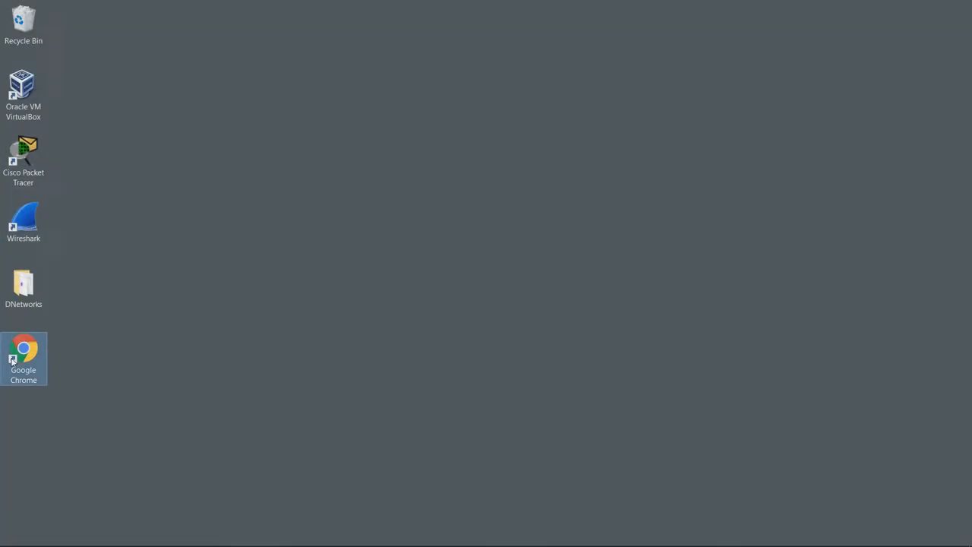
- Load learnnetwork101.simplesite.com in Chrome, then return to the Wireshark capture
double_click(23, 344)
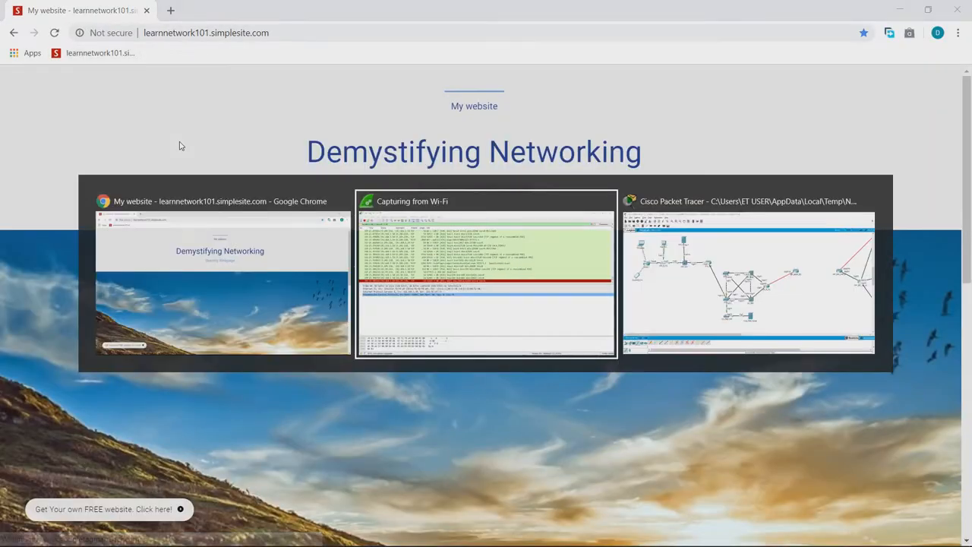
click(486, 281)
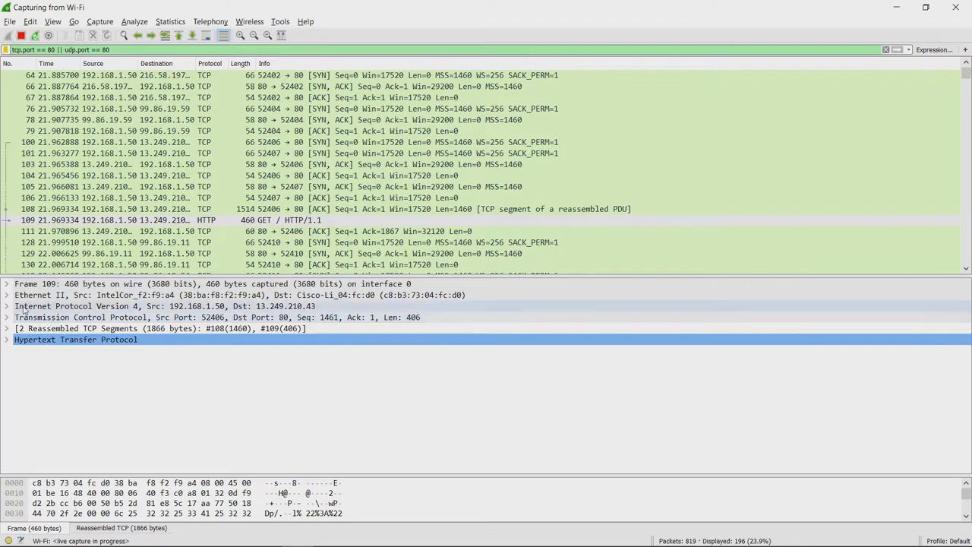
- Check the GET request's TCP ports, then expand its HTTP headers for learnnetwork101.simplesite.com
click(8, 308)
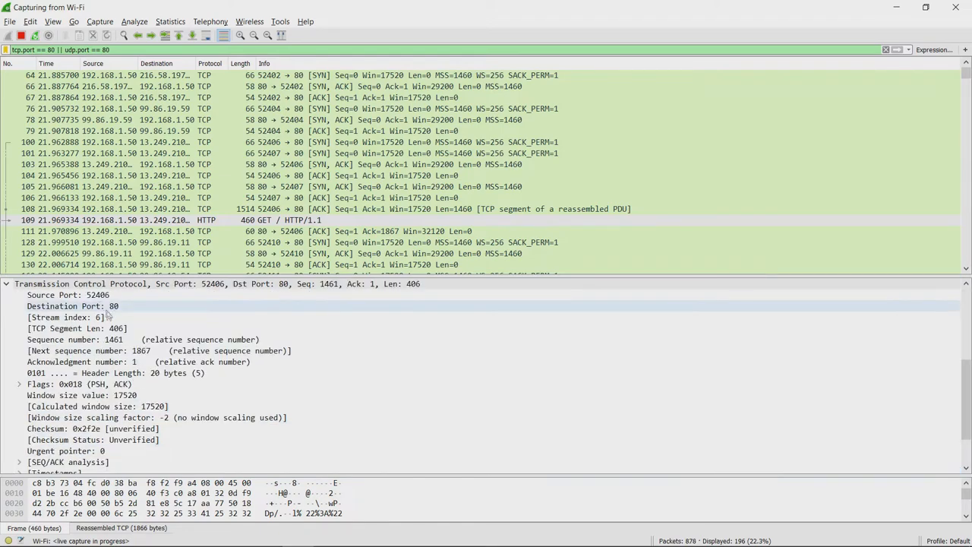
click(114, 350)
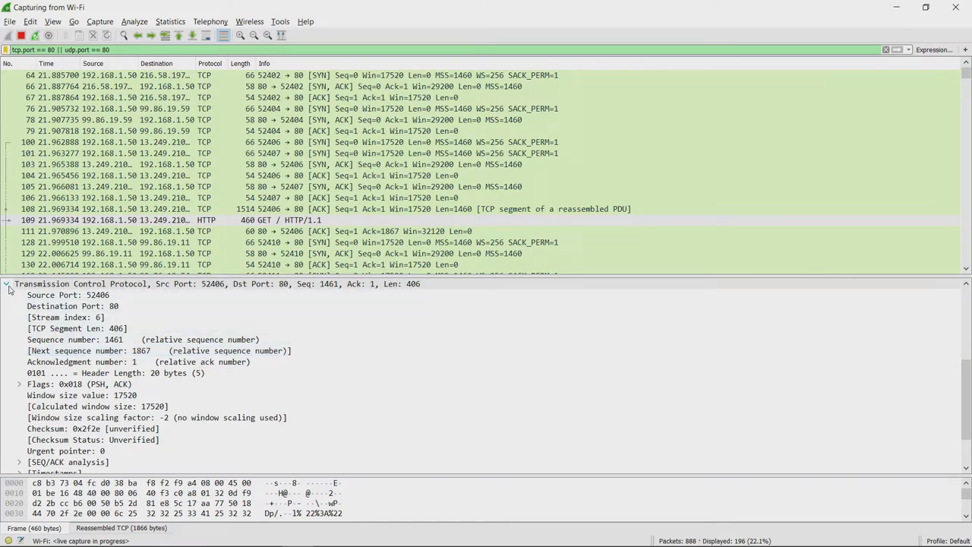
click(7, 284)
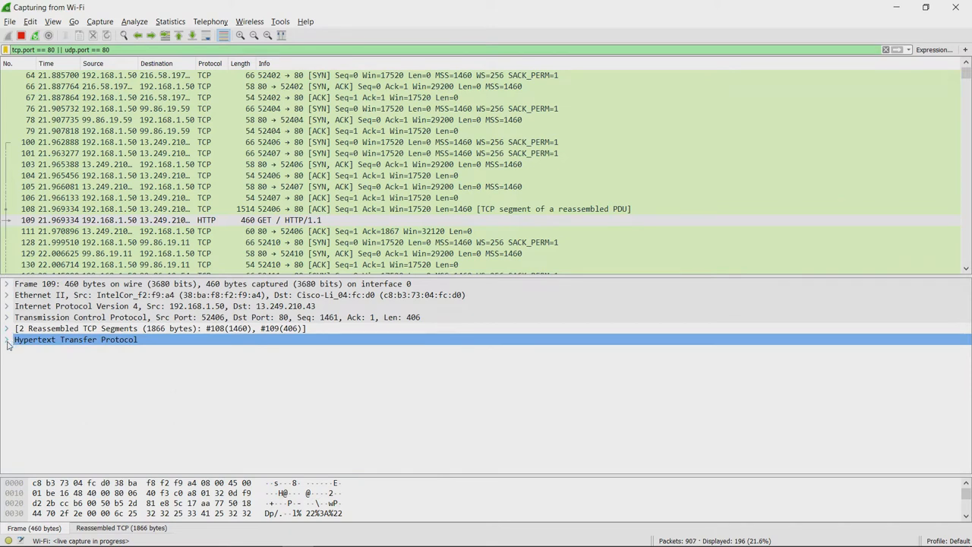
click(6, 339)
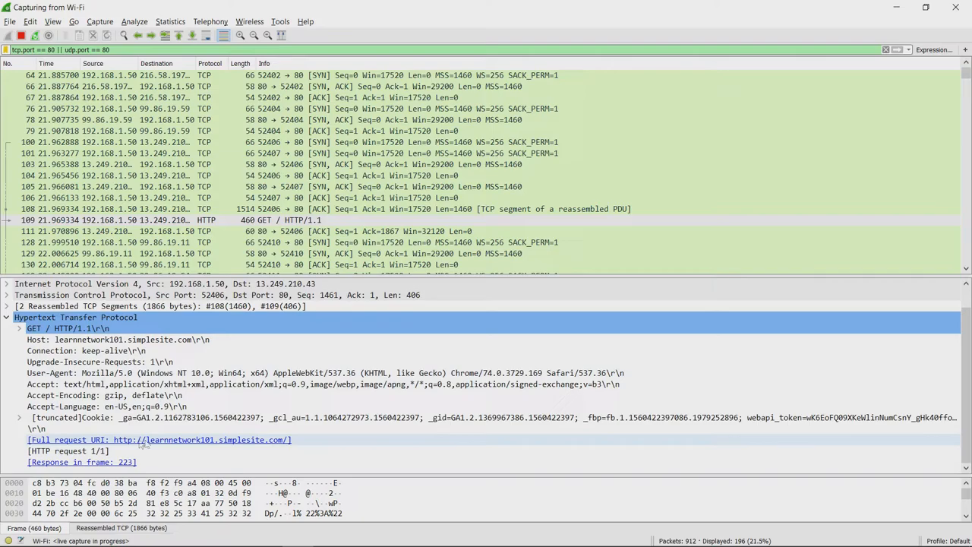
mouse_move(73, 465)
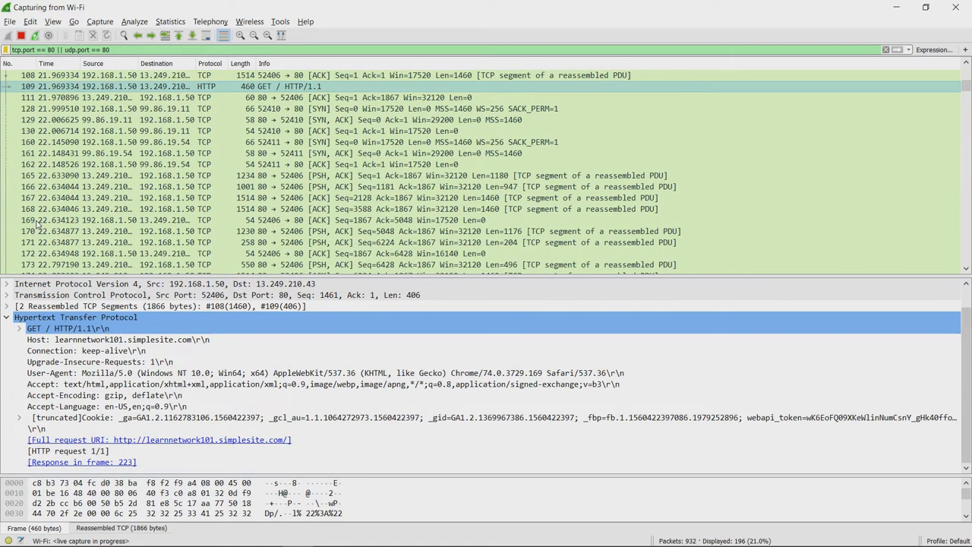
- Scroll the 200 OK text/html response details down to its Line-based text HTML
scroll(down, 3)
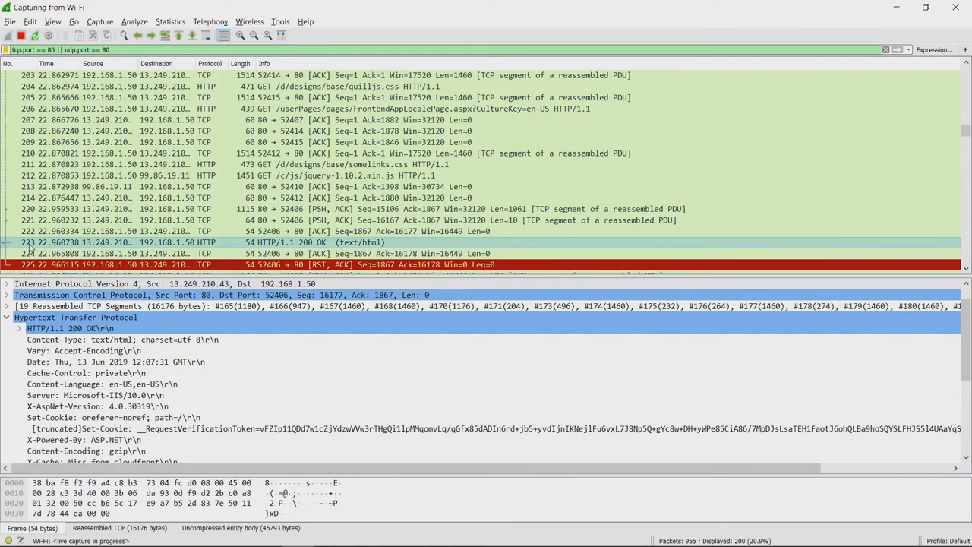
mouse_move(213, 243)
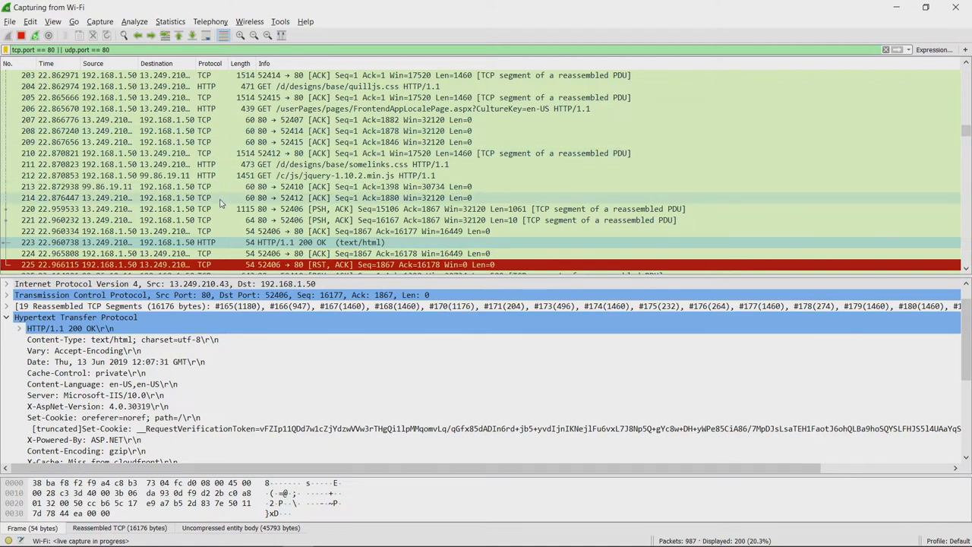
scroll(down, 3)
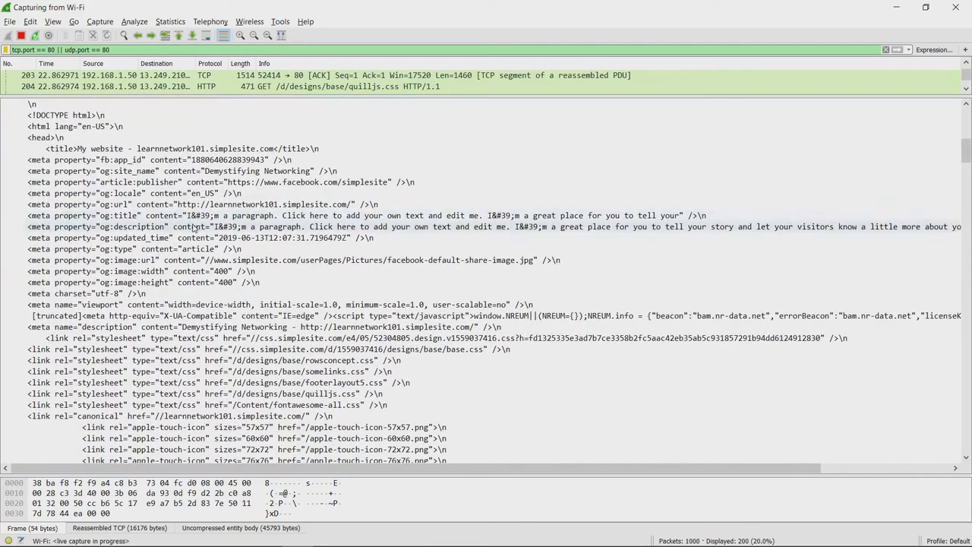
scroll(down, 3)
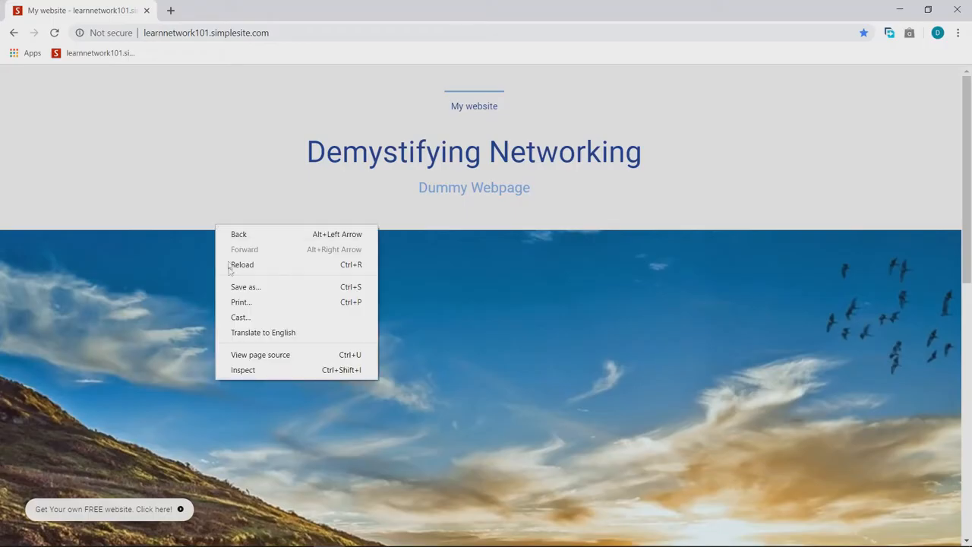
click(259, 355)
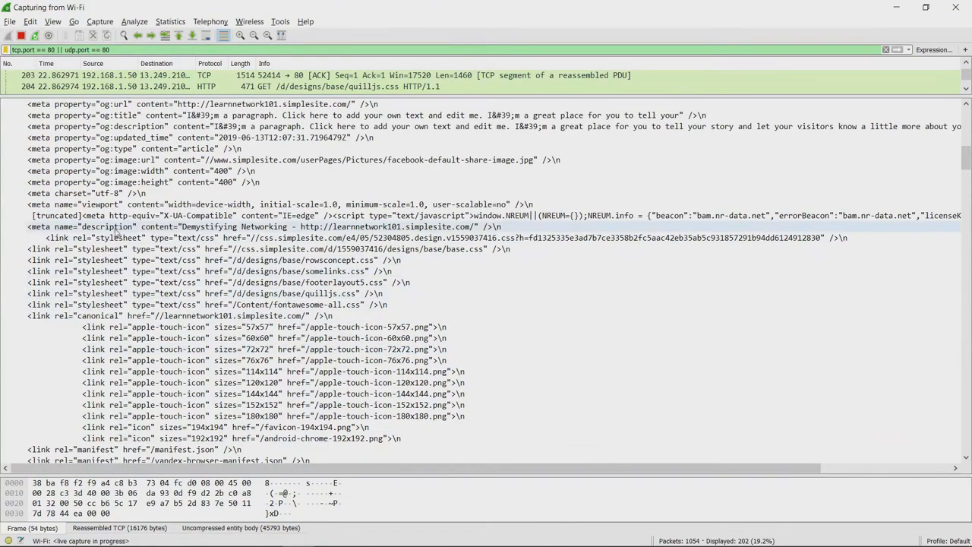
- Select lines in the HTML source and enlarge the packet list pane
click(122, 314)
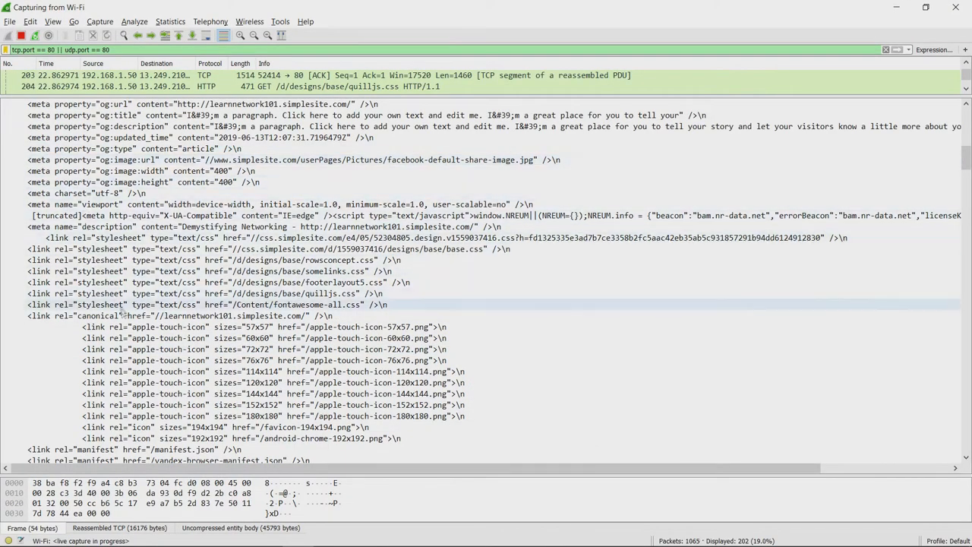
click(152, 329)
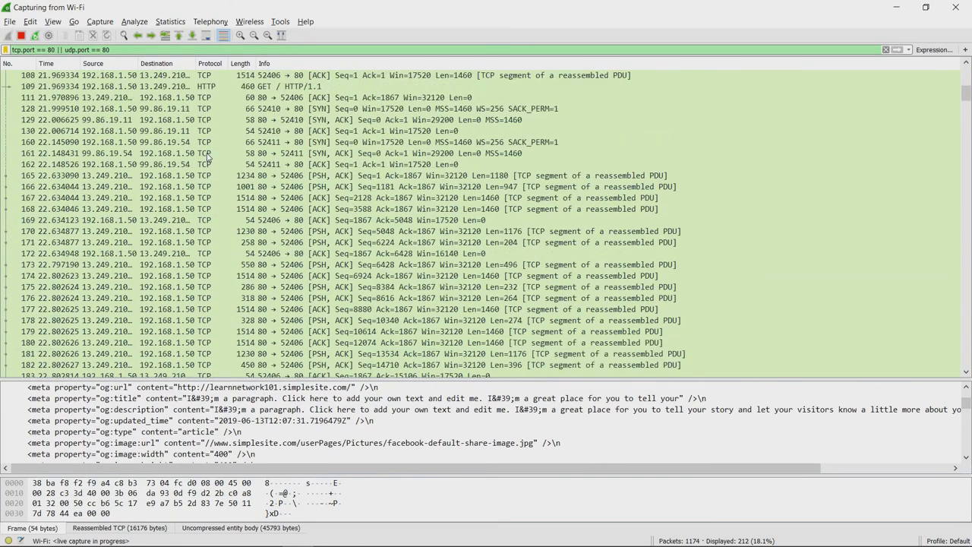
scroll(down, 3)
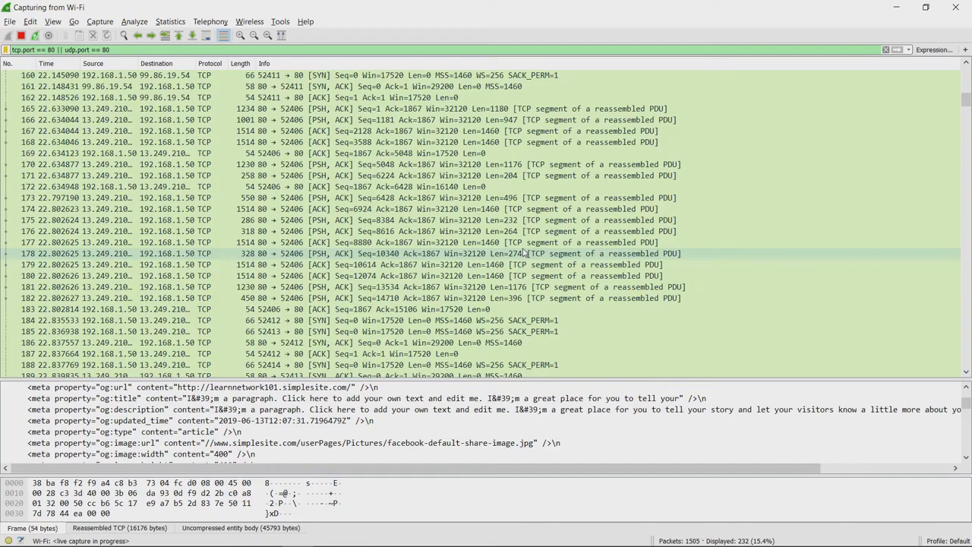
click(448, 265)
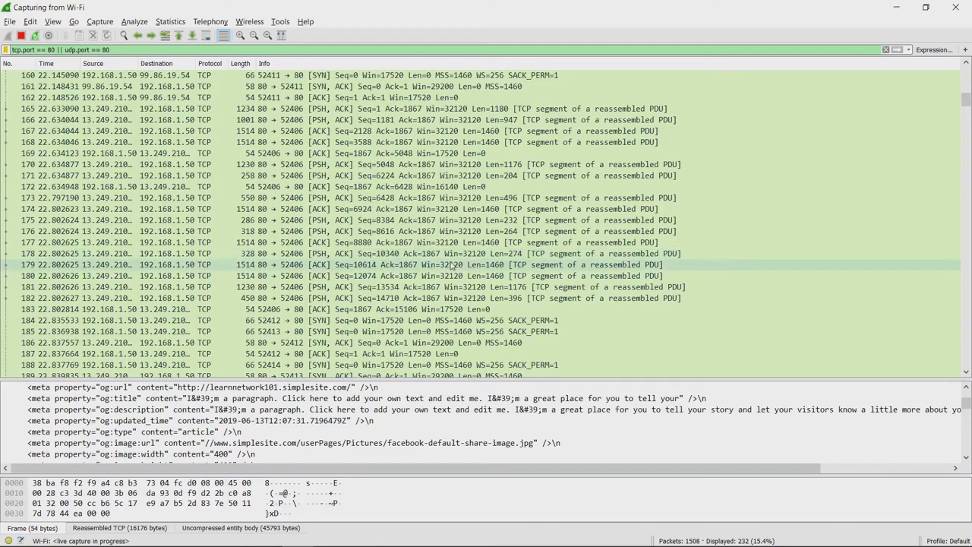